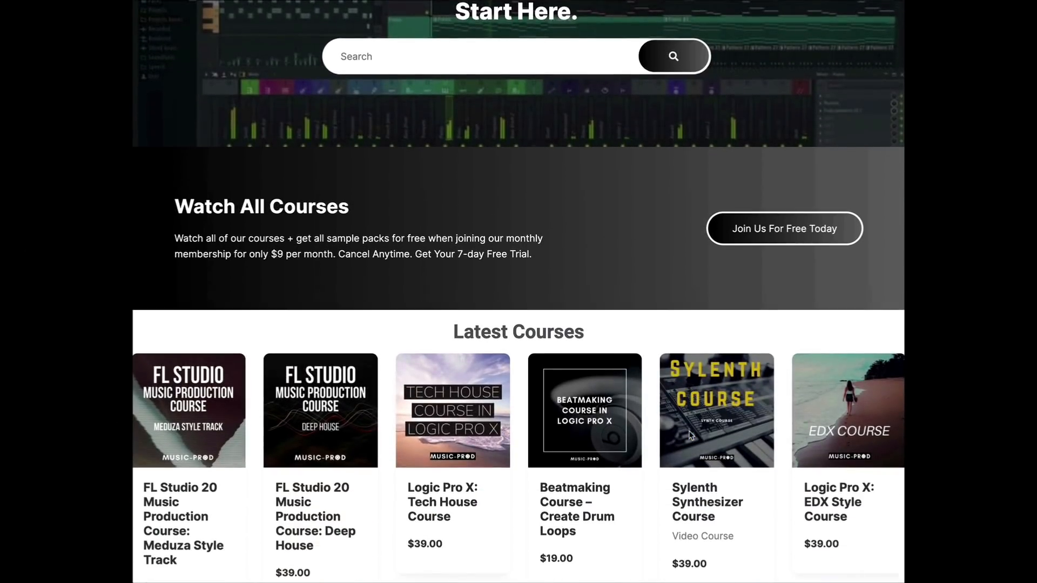
Step: Scroll the Music-Prod.com homepage down past sample packs to the Logic Pro X and FL Studio courses
{"action": "scroll", "scroll_direction": "down", "scroll_amount": 3}
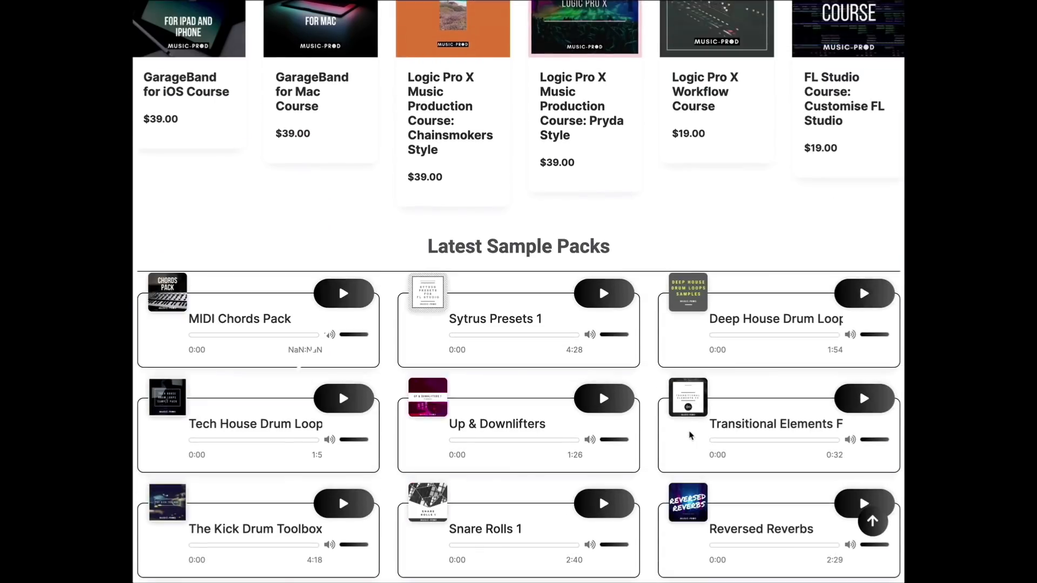
{"action": "scroll", "scroll_direction": "down", "scroll_amount": 3}
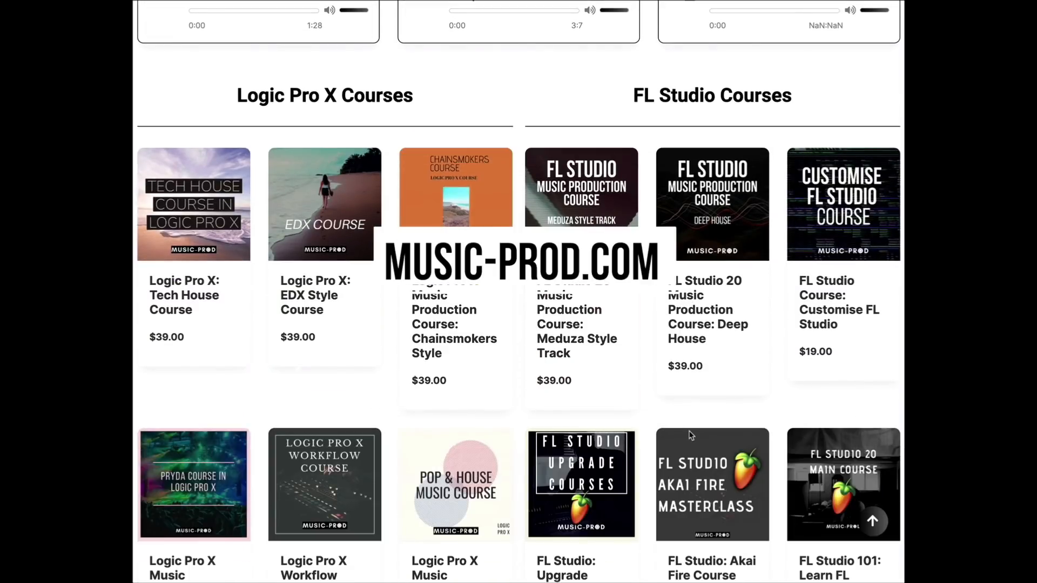
{"action": "scroll", "scroll_direction": "down", "scroll_amount": 3}
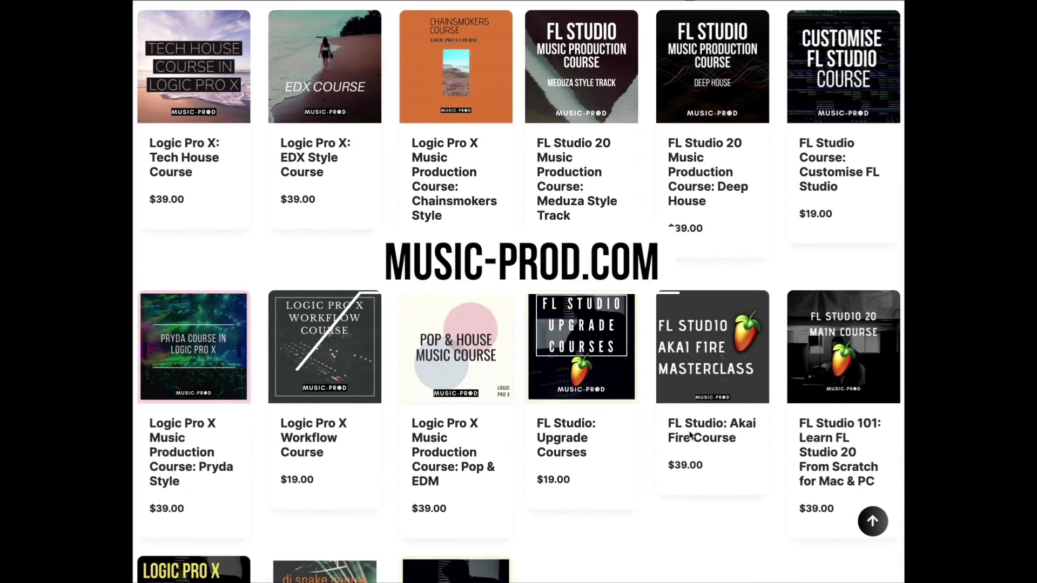
{"action": "scroll", "scroll_direction": "down", "scroll_amount": 3}
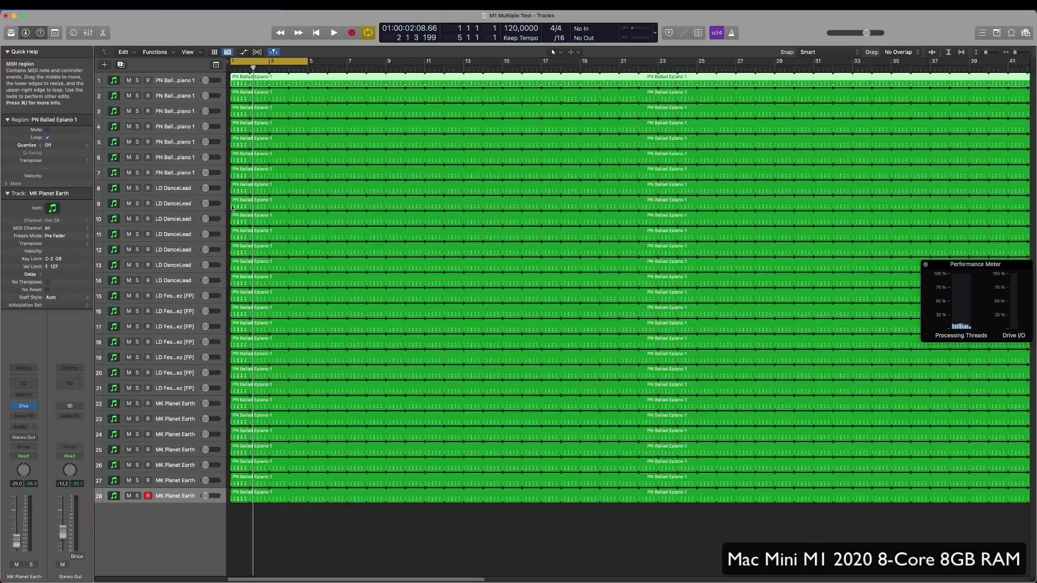
{"action": "mouse_move", "coordinate": [426, 243]}
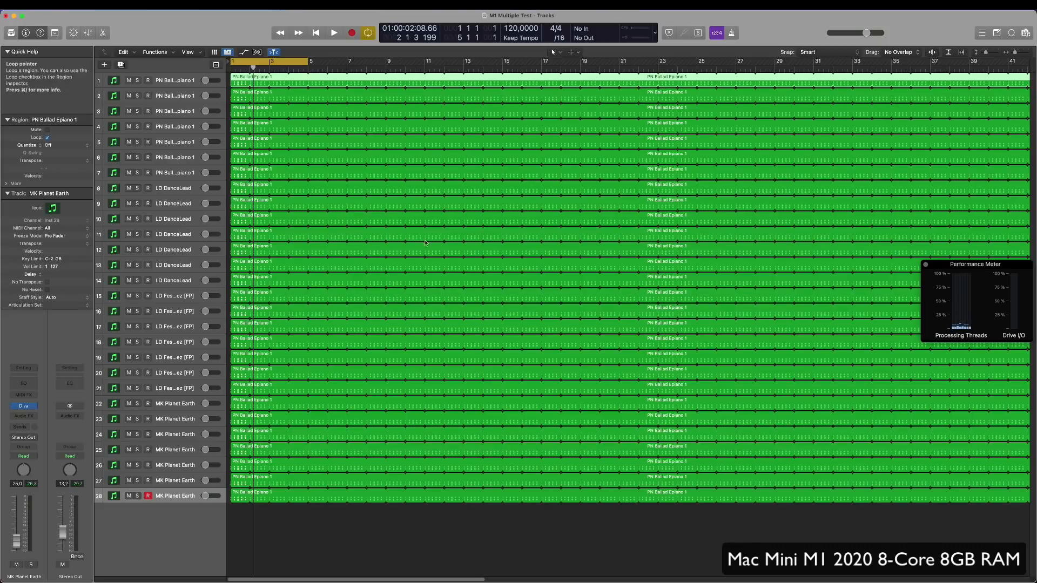
{"action": "mouse_move", "coordinate": [165, 81]}
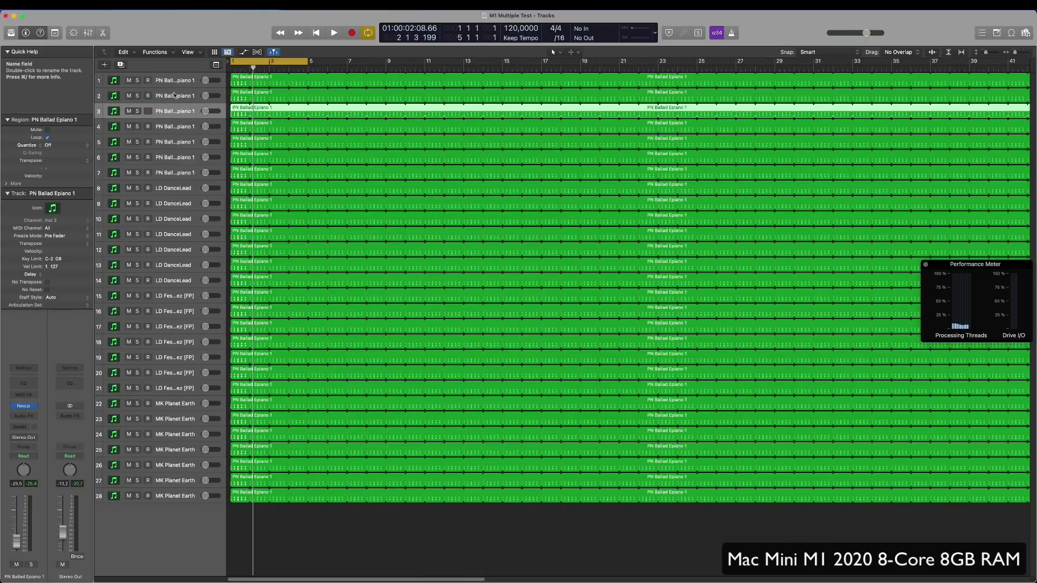
{"action": "left_click", "coordinate": [179, 142]}
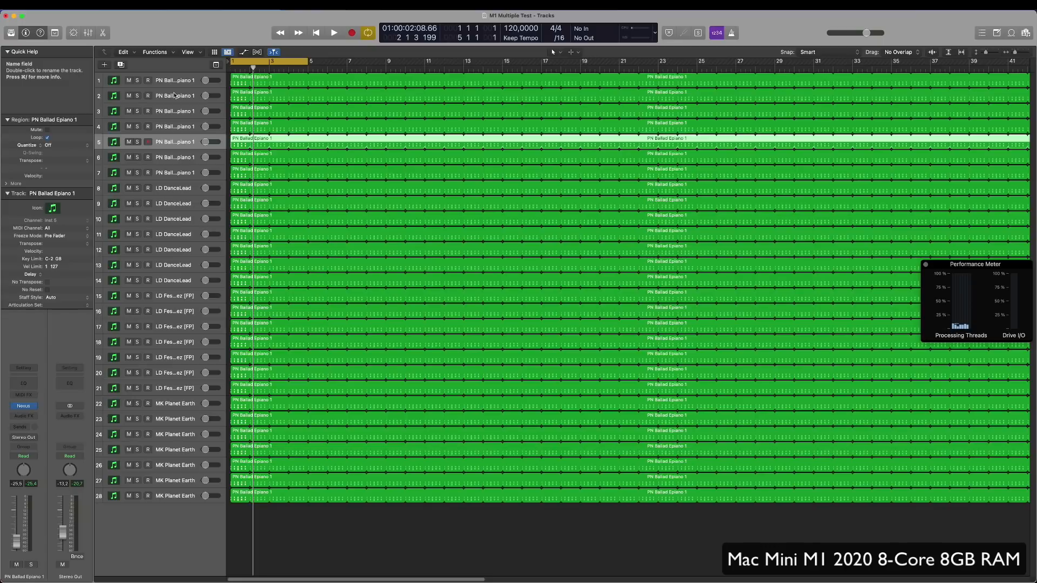
{"action": "left_click", "coordinate": [175, 171]}
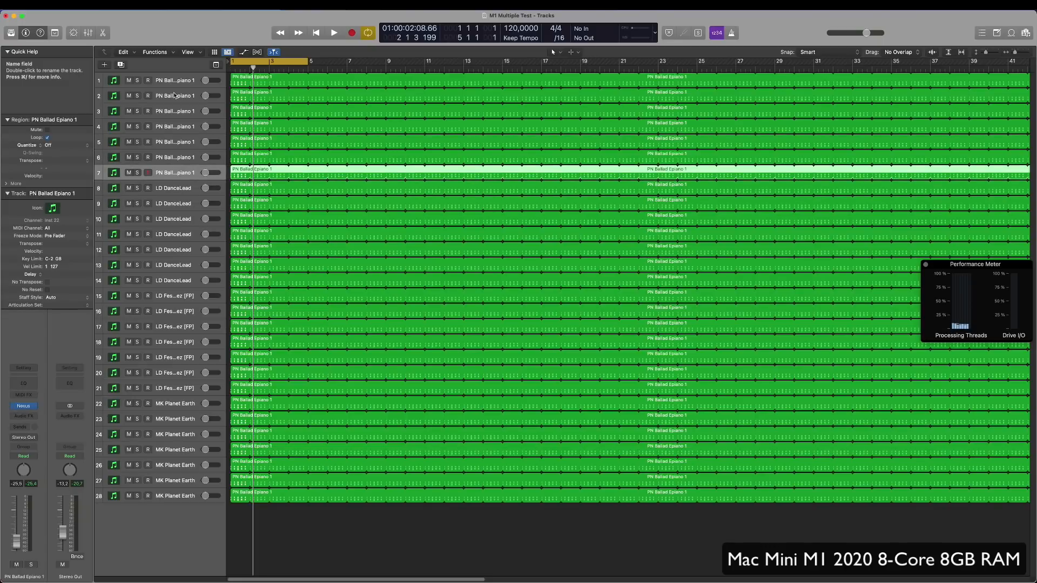
{"action": "left_click", "coordinate": [172, 188]}
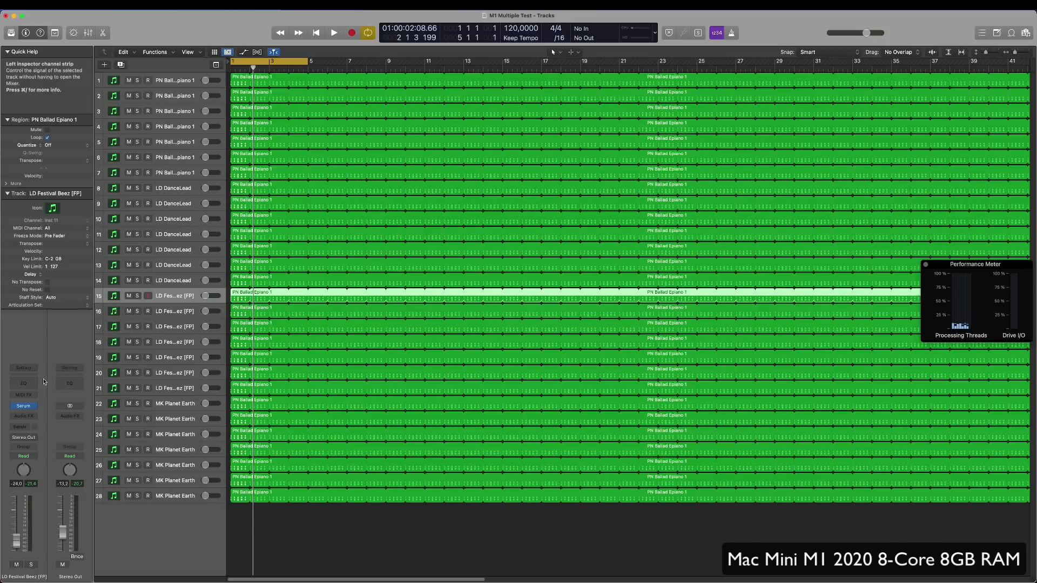
{"action": "left_click", "coordinate": [24, 405]}
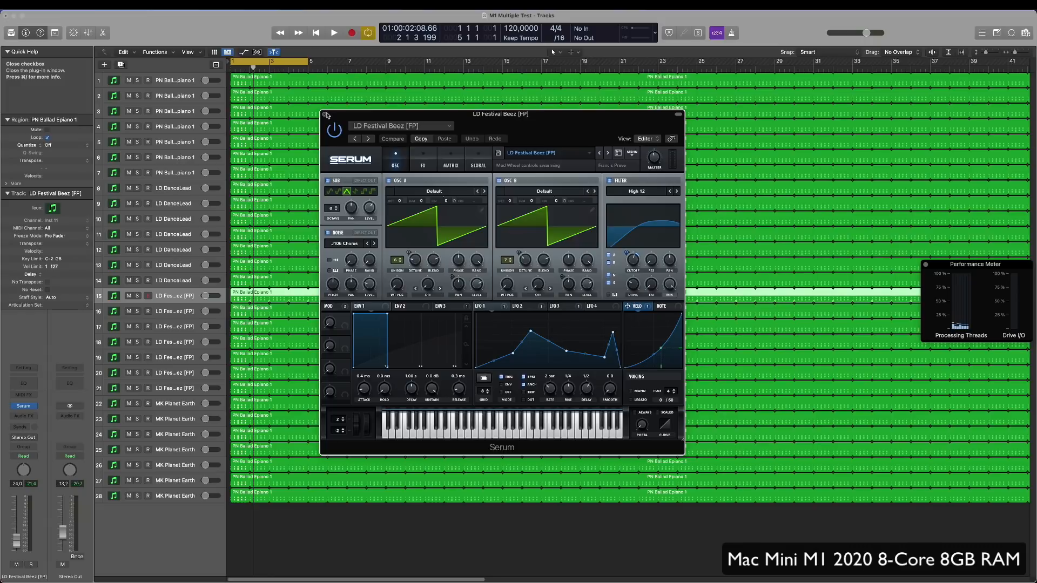
{"action": "left_click", "coordinate": [325, 117]}
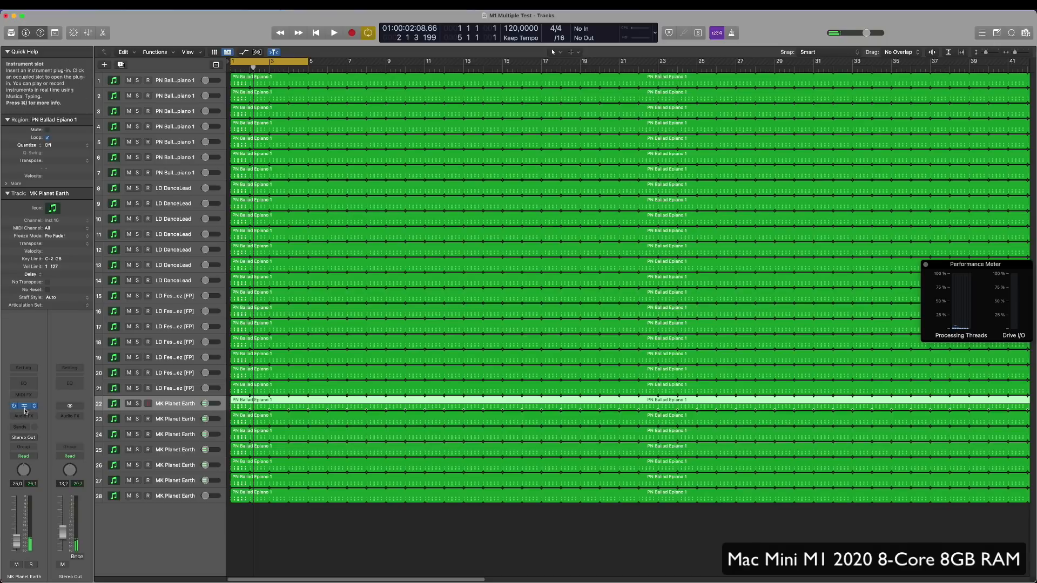
Step: Select the last MK Planet Earth track and start playback of the 28-track project
{"action": "left_click", "coordinate": [24, 405]}
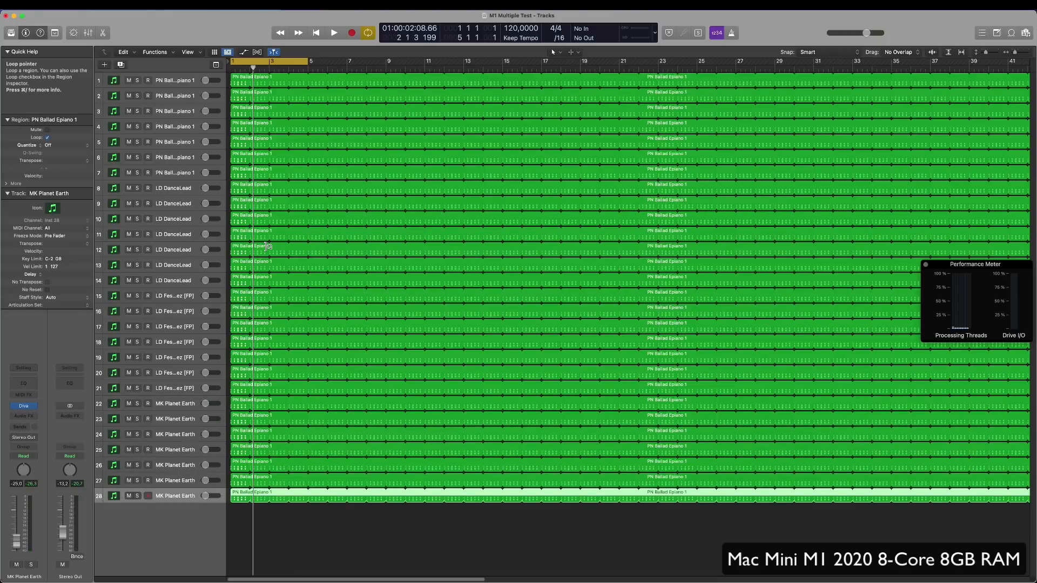
{"action": "mouse_move", "coordinate": [215, 300]}
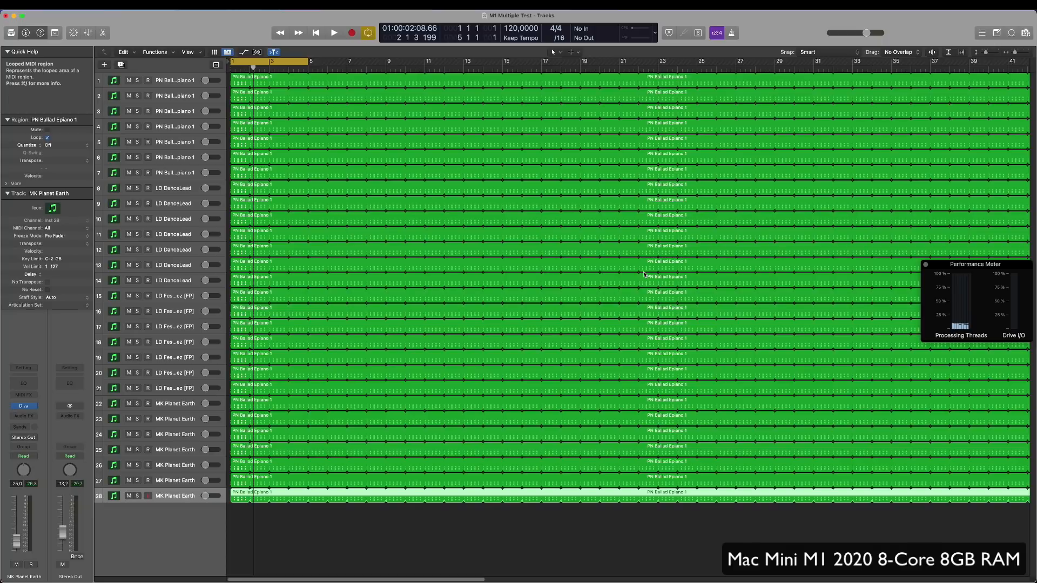
{"action": "mouse_move", "coordinate": [641, 270]}
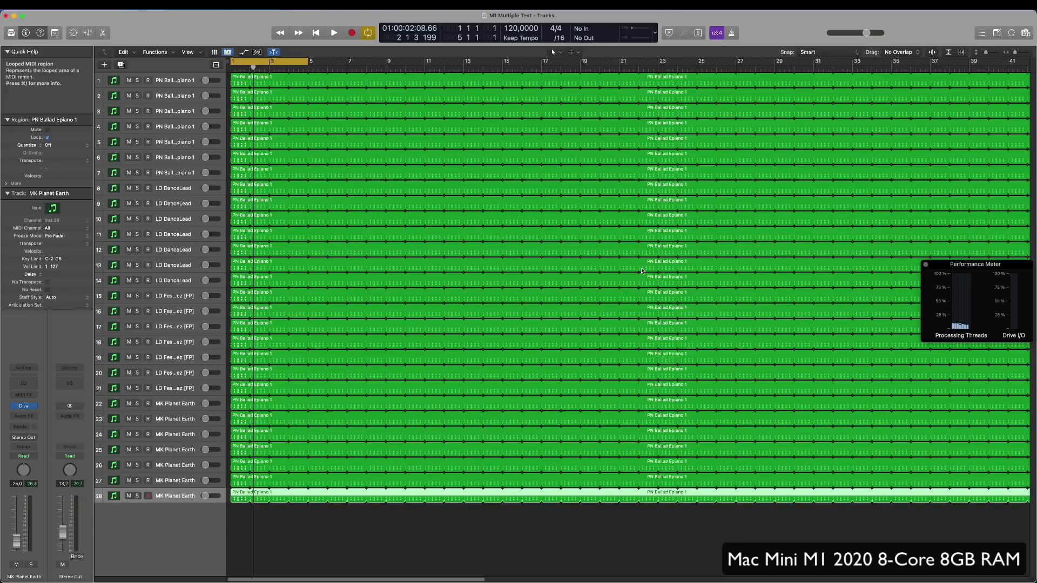
{"action": "left_click", "coordinate": [332, 33]}
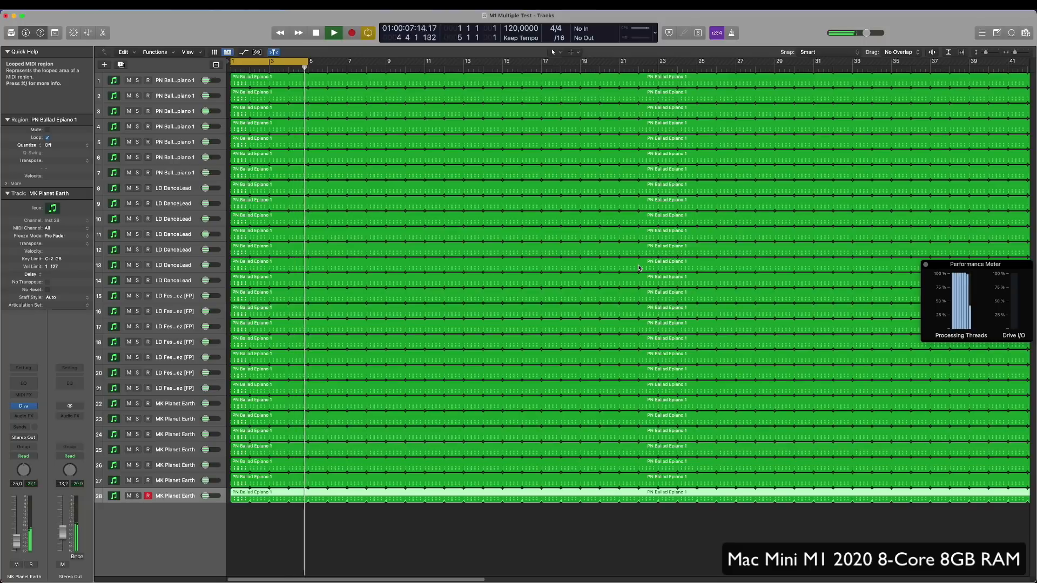
Step: Stop playback of the chord project around bar 5
{"action": "left_click", "coordinate": [315, 31]}
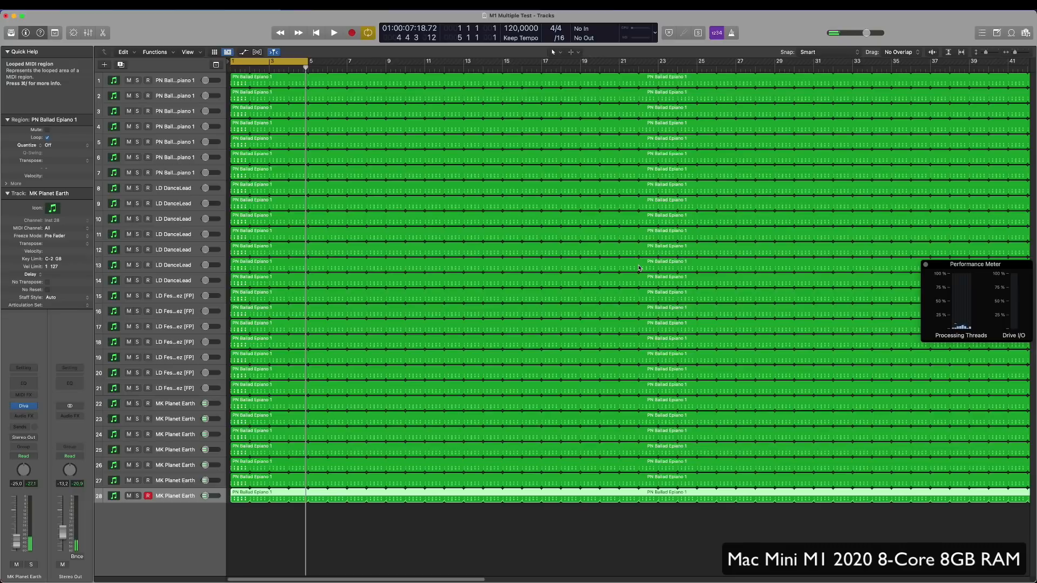
{"action": "key", "text": "Cmd+Tab"}
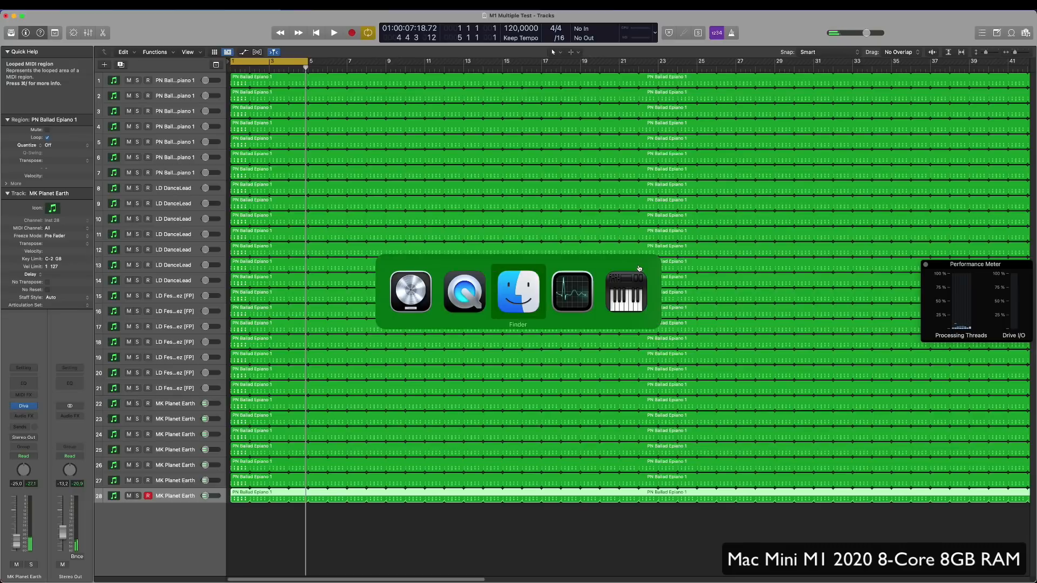
{"action": "left_click", "coordinate": [572, 292]}
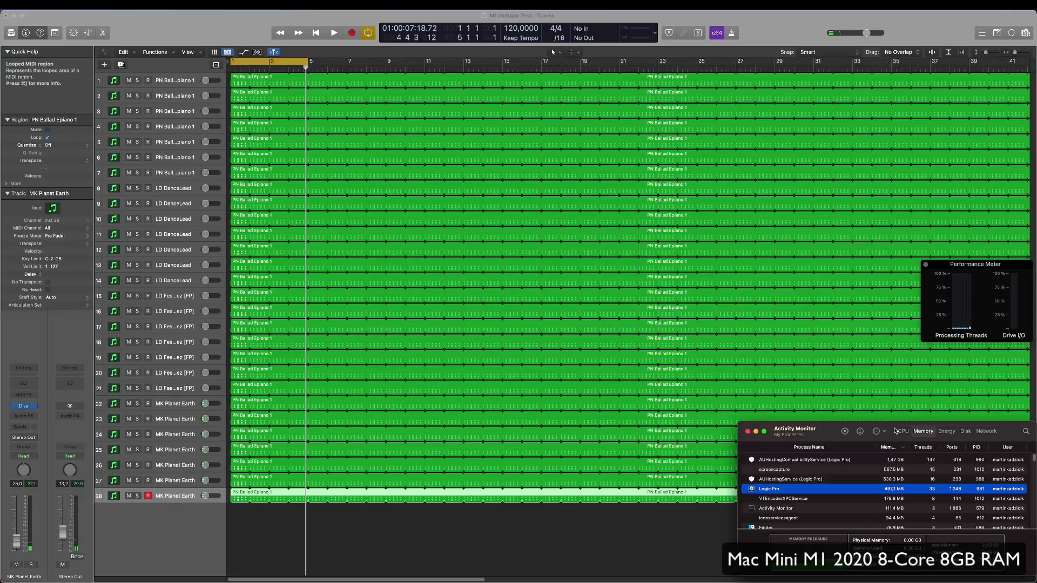
{"action": "left_click", "coordinate": [903, 431]}
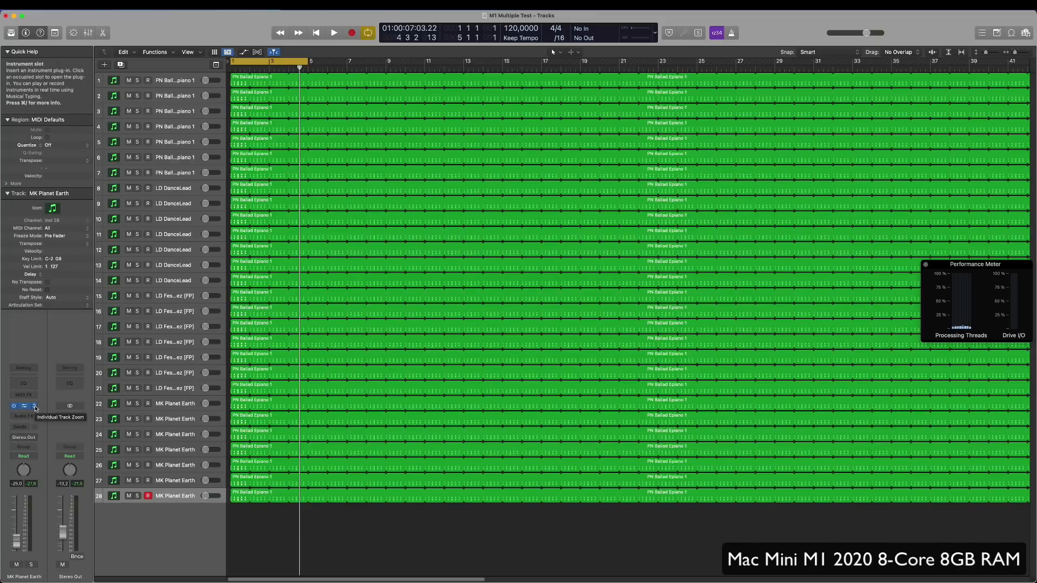
Step: Browse the instrument plug-in list on track 28, leaving Diva loaded, and switch toward Activity Monitor
{"action": "left_click", "coordinate": [24, 419]}
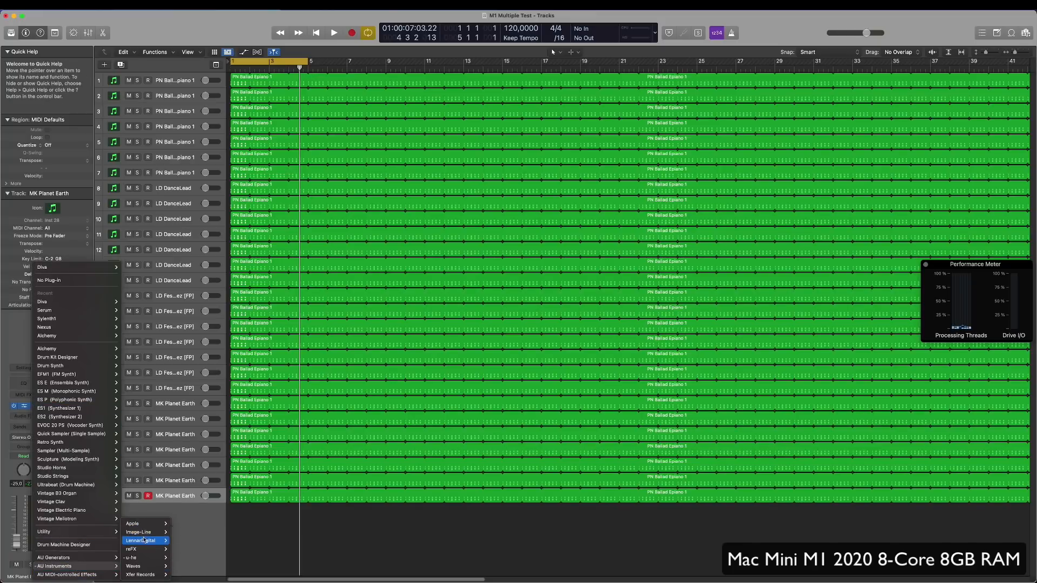
{"action": "mouse_move", "coordinate": [143, 557]}
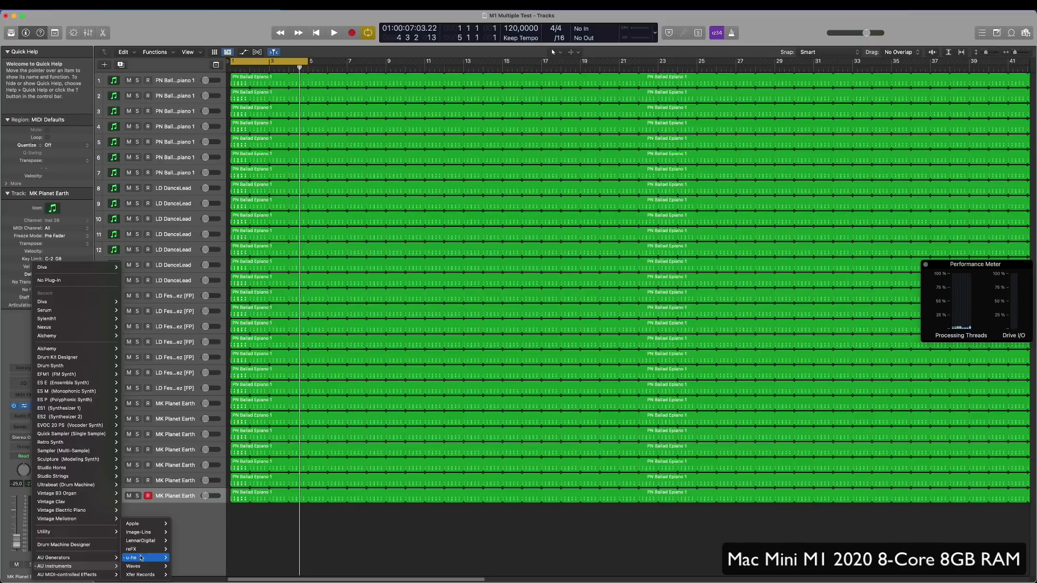
{"action": "mouse_move", "coordinate": [145, 574]}
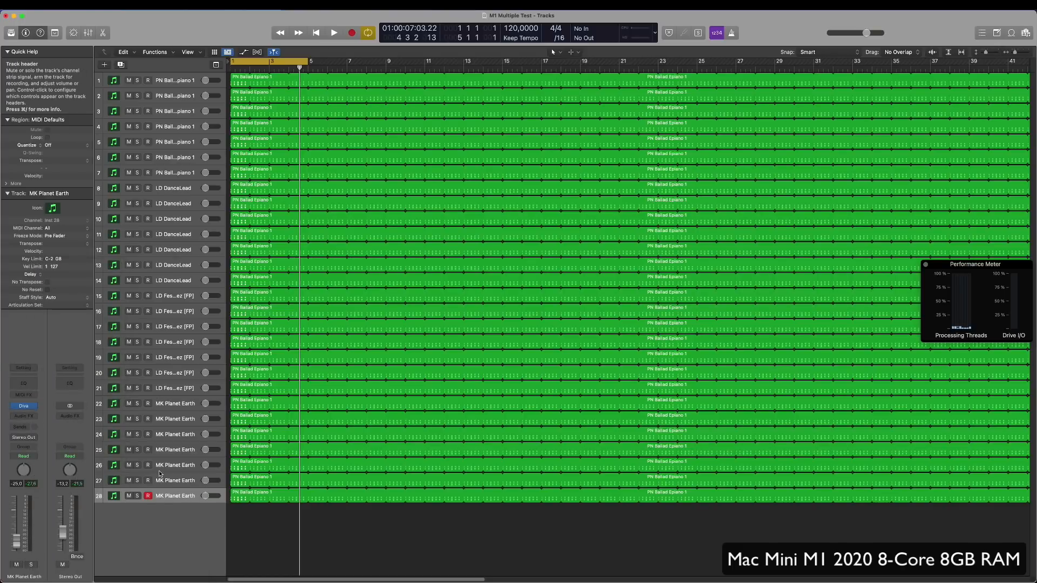
{"action": "mouse_move", "coordinate": [144, 463]}
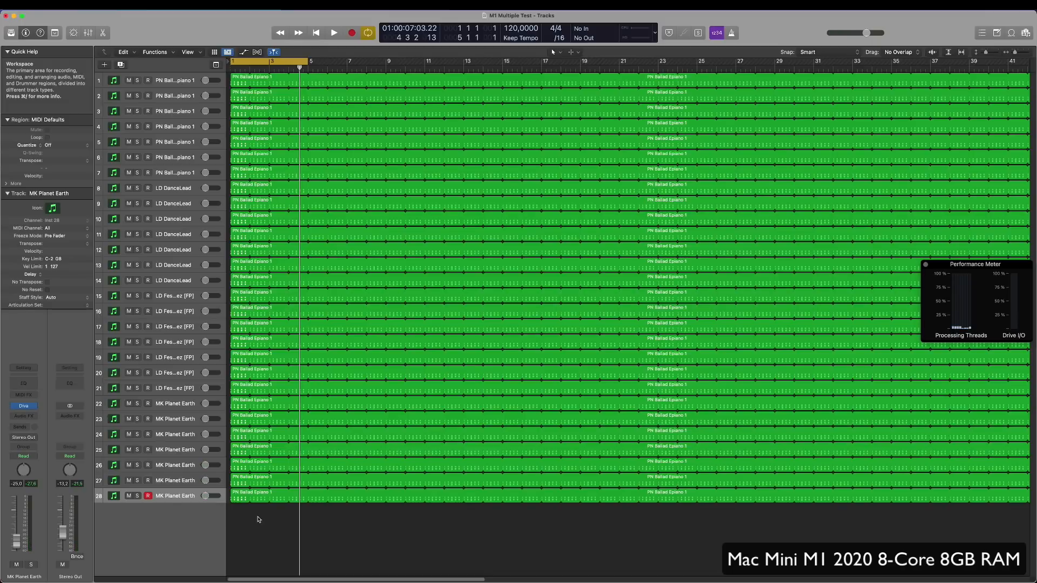
{"action": "key", "text": "Cmd+Tab"}
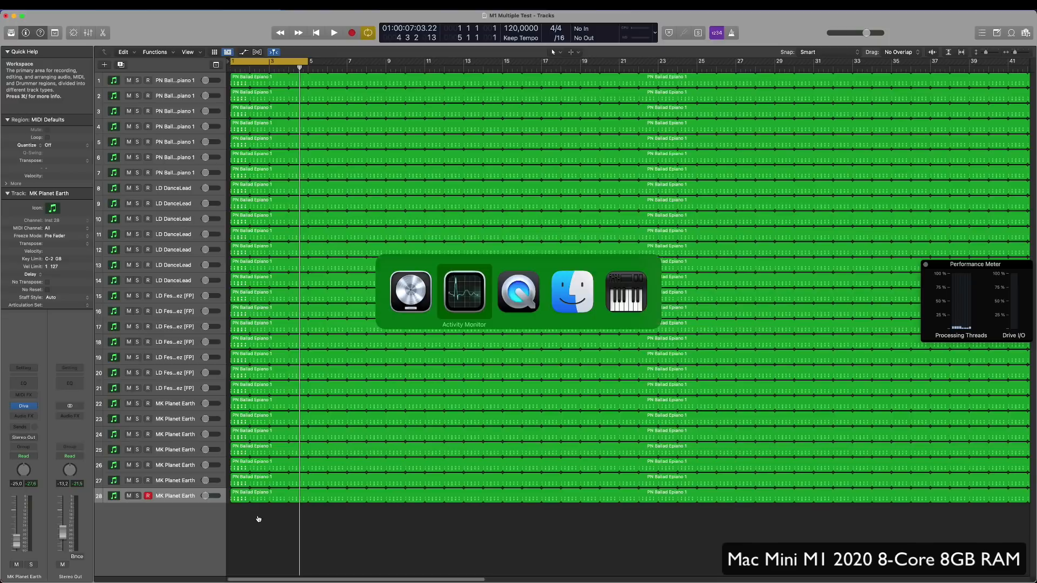
Step: Show the Memory list, play the project, and select the AUHostingCompatibilityService (Logic Pro) process to read its memory
{"action": "left_click", "coordinate": [464, 291]}
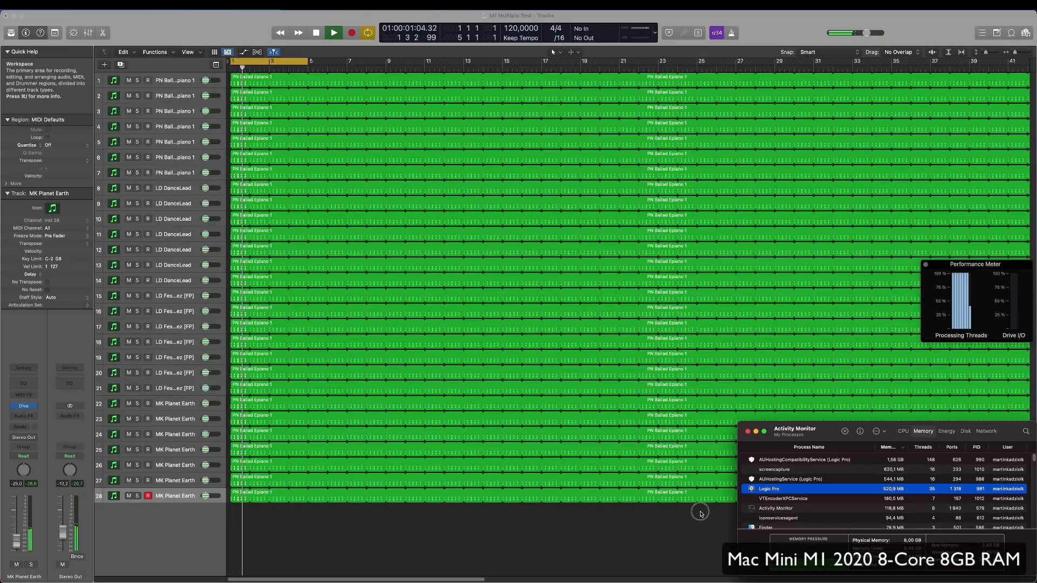
{"action": "left_click", "coordinate": [330, 32]}
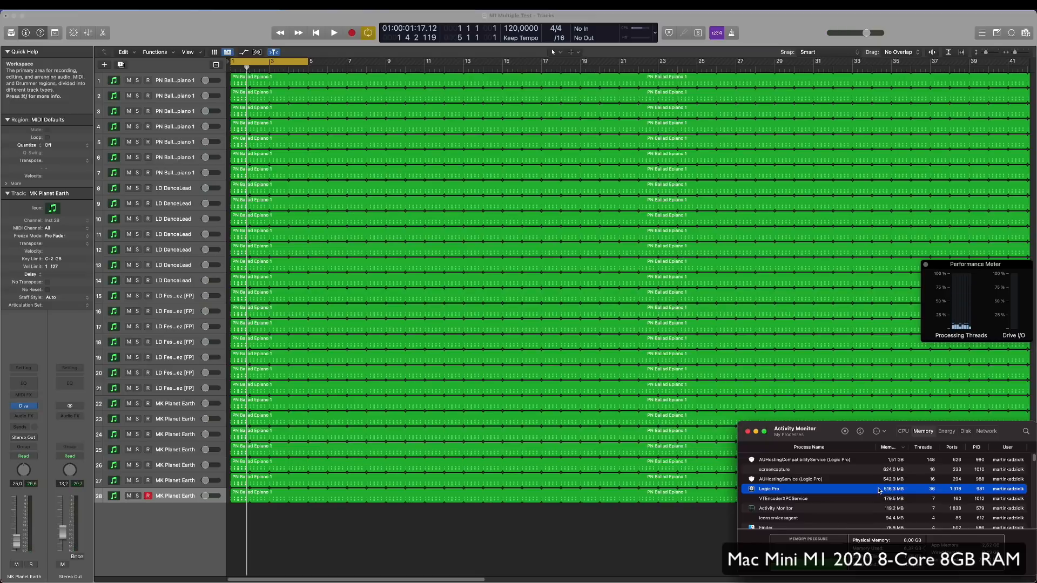
{"action": "left_click", "coordinate": [808, 479]}
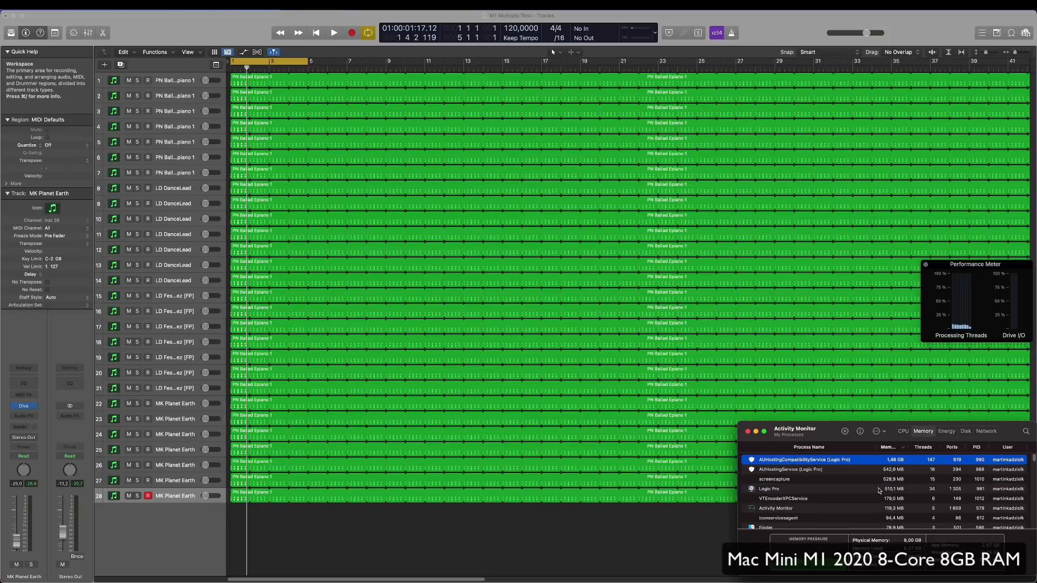
{"action": "mouse_move", "coordinate": [846, 466]}
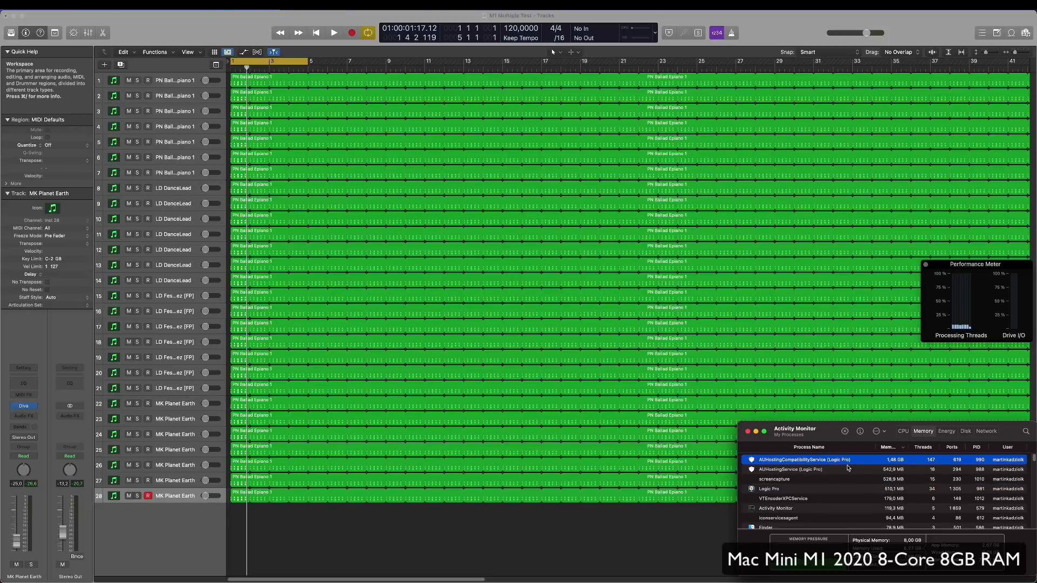
{"action": "mouse_move", "coordinate": [864, 465]}
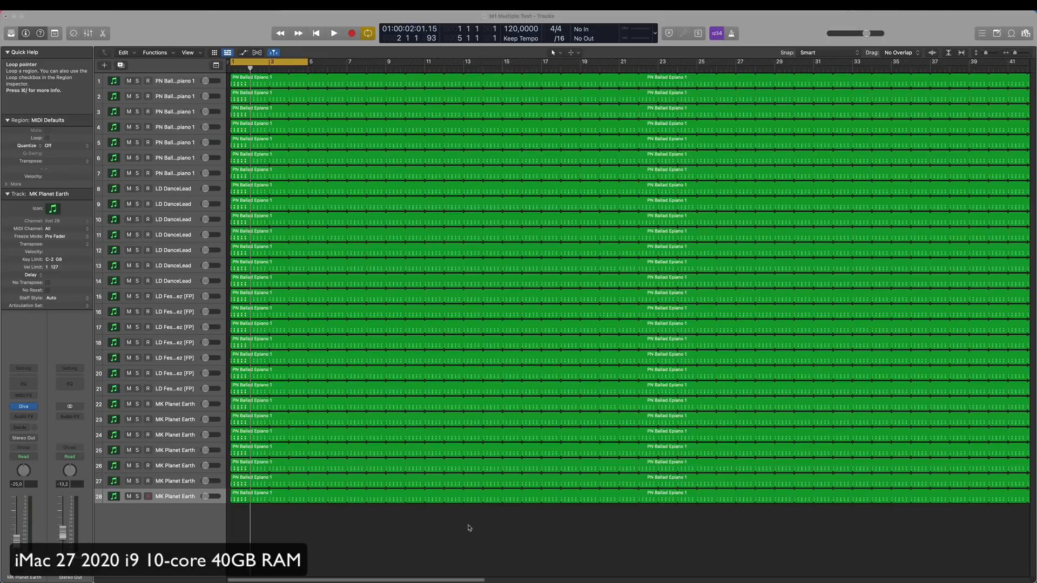
{"action": "mouse_move", "coordinate": [416, 534]}
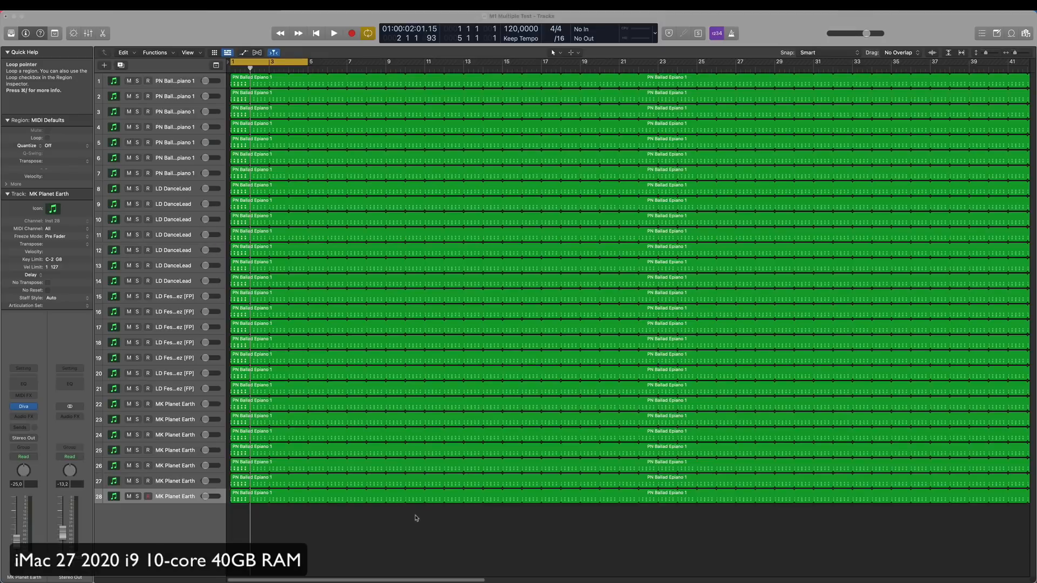
Step: Show the Performance Meter and start playback of the 28-track project on the iMac
{"action": "left_click", "coordinate": [637, 31]}
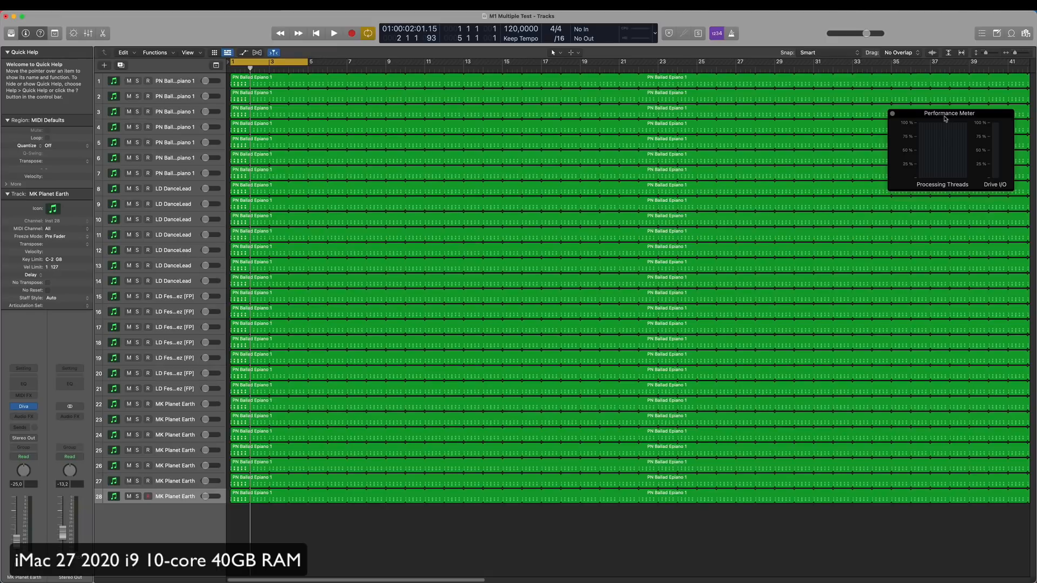
{"action": "mouse_move", "coordinate": [803, 430]}
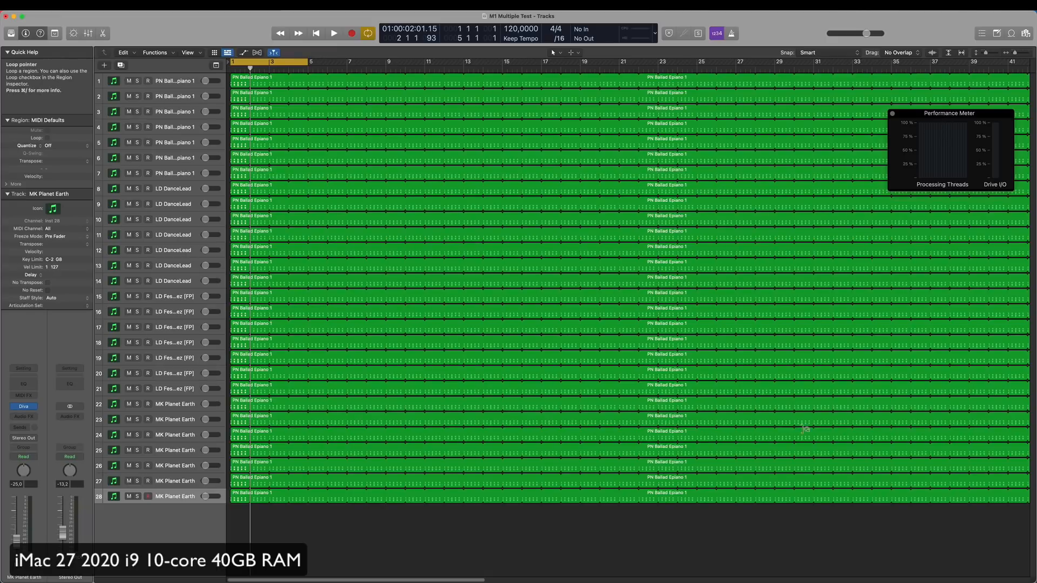
{"action": "left_click", "coordinate": [331, 32]}
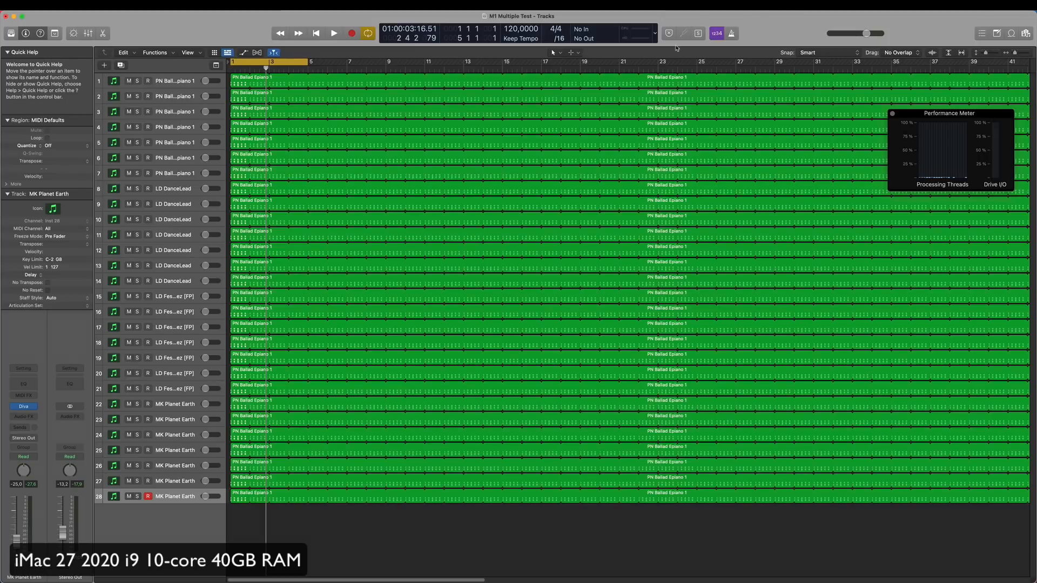
Step: Bring Activity Monitor forward and read Logic Pro's CPU (about 333%) then memory (over 800 MB)
{"action": "left_click", "coordinate": [330, 33]}
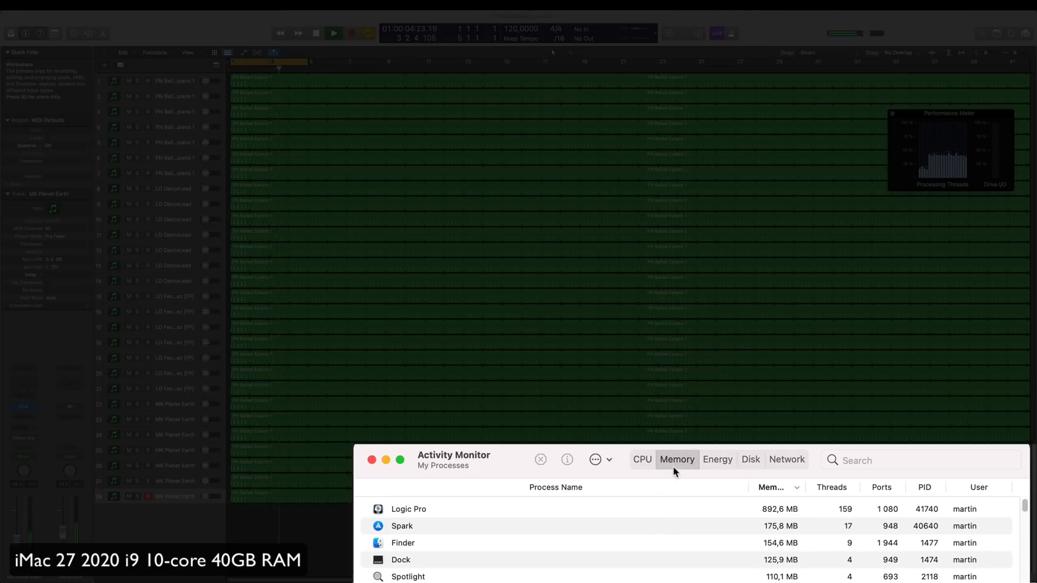
{"action": "left_click", "coordinate": [641, 460]}
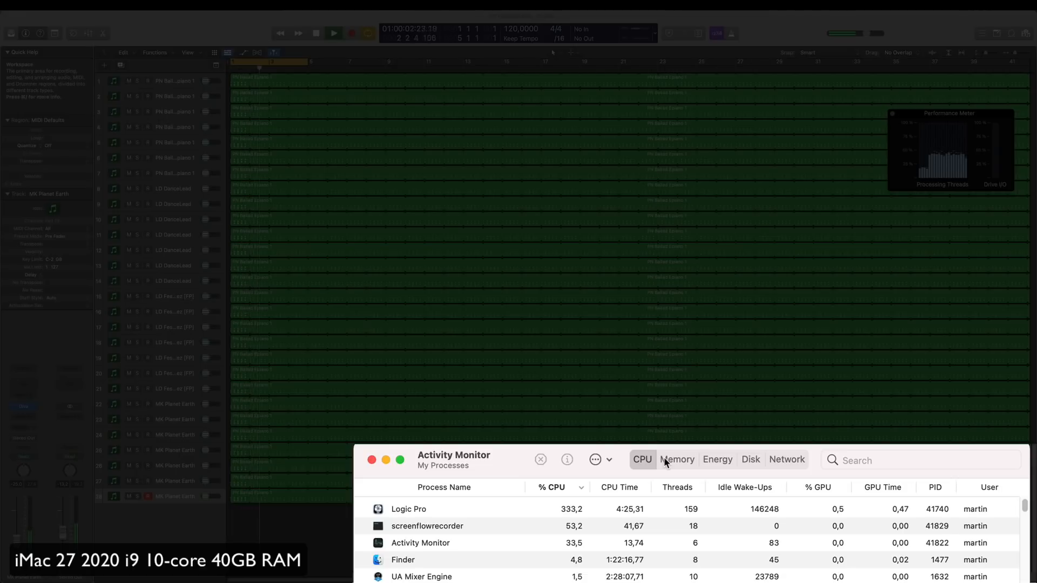
{"action": "left_click", "coordinate": [676, 460]}
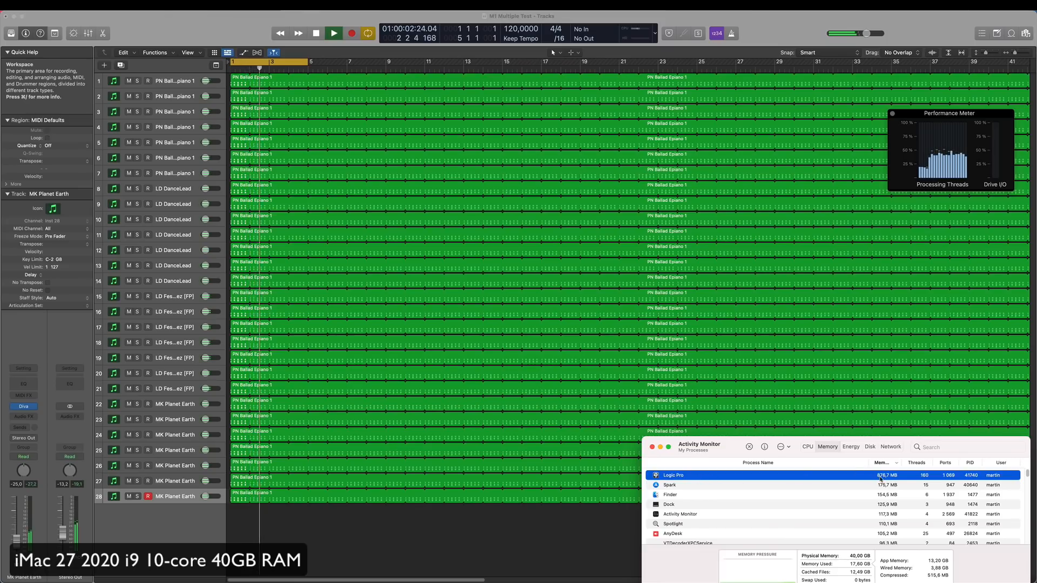
Step: Read Logic Pro's CPU load around 340%, then its memory near 1.67 GB
{"action": "left_click", "coordinate": [808, 447]}
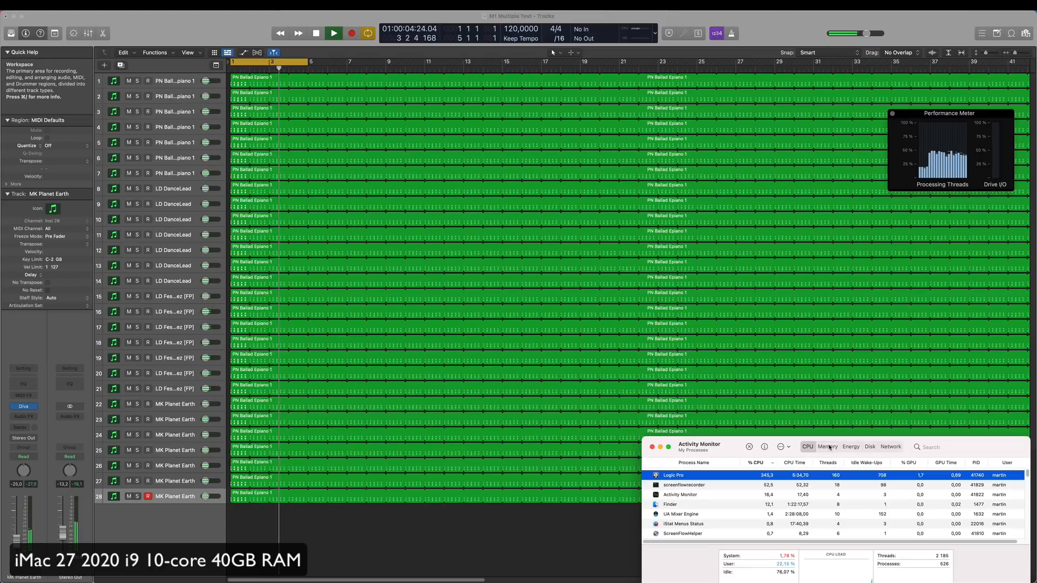
{"action": "left_click", "coordinate": [828, 447]}
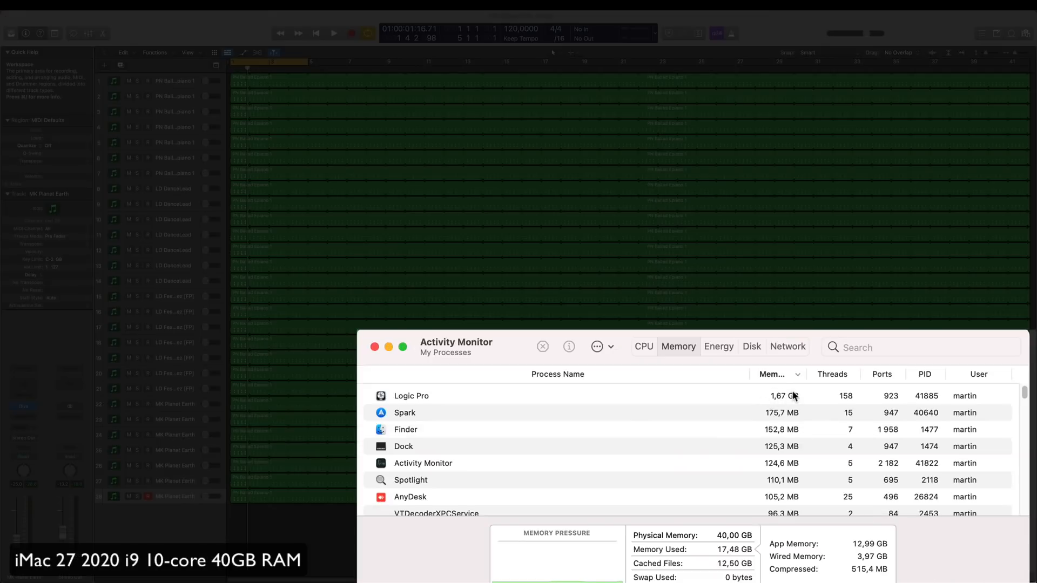
{"action": "mouse_move", "coordinate": [802, 398]}
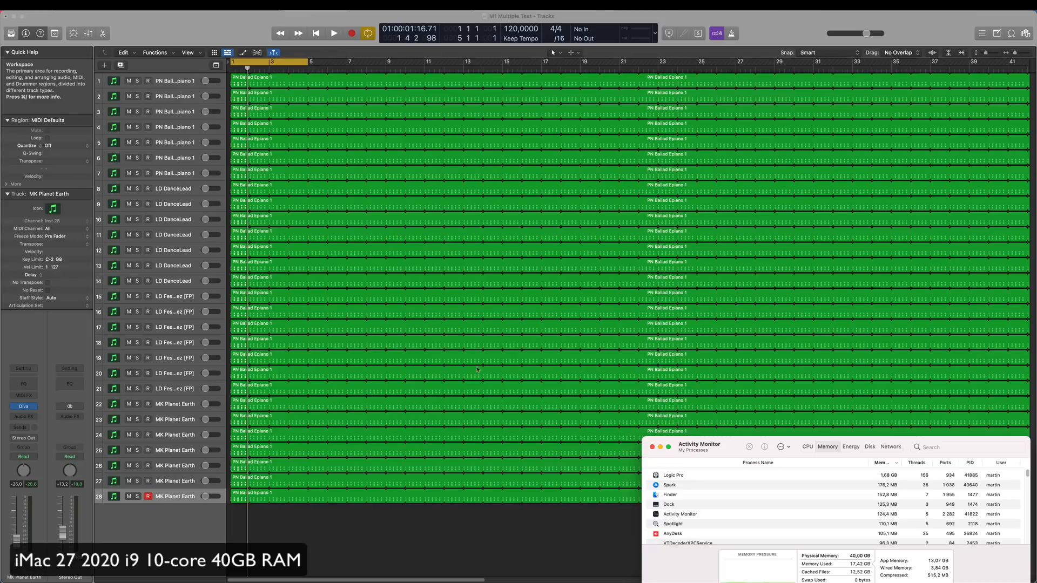
Step: Return to the stopped 28-track Logic project after reading about 1.68 GB memory use
{"action": "left_click", "coordinate": [652, 447]}
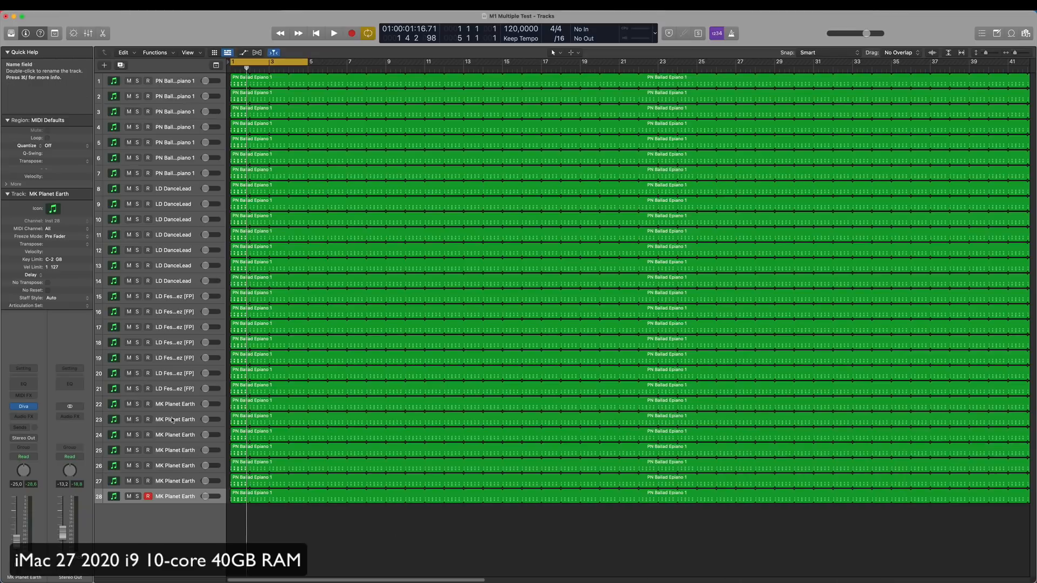